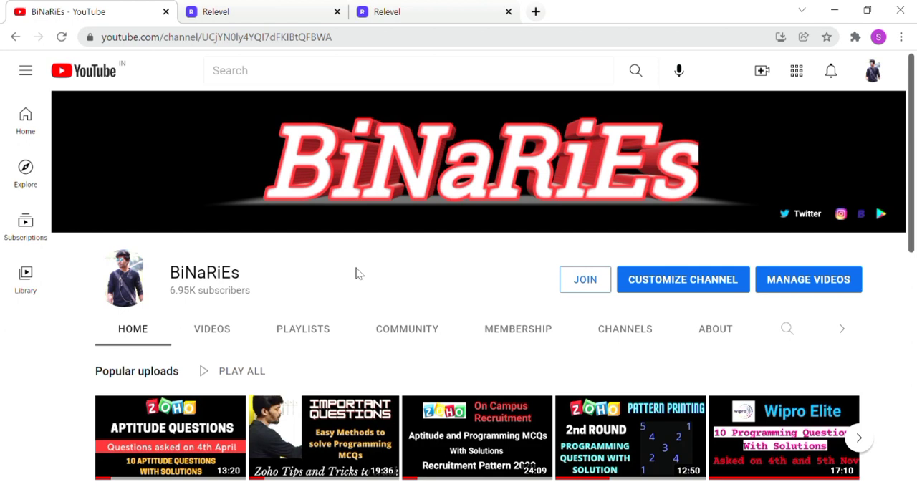
mouse_move(313, 304)
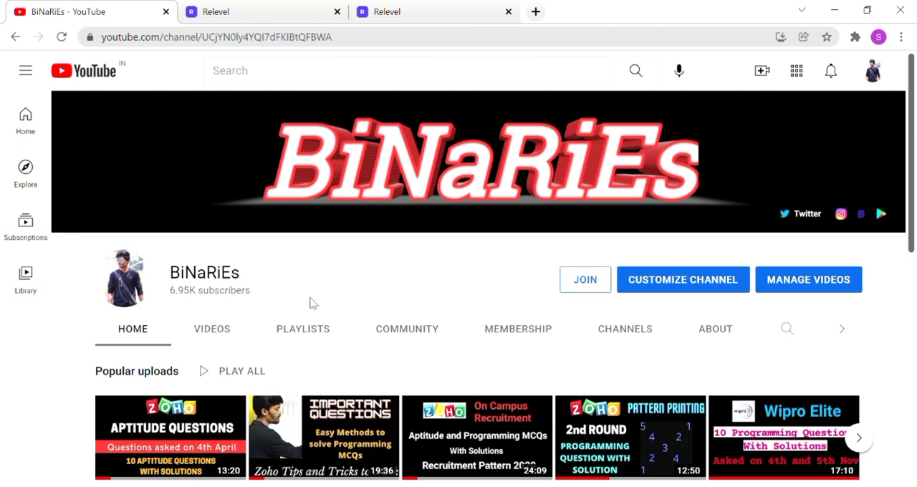
Show the BiNaRiEs channel's uploaded videos and scroll through the recent off-campus recruitment uploads
click(212, 329)
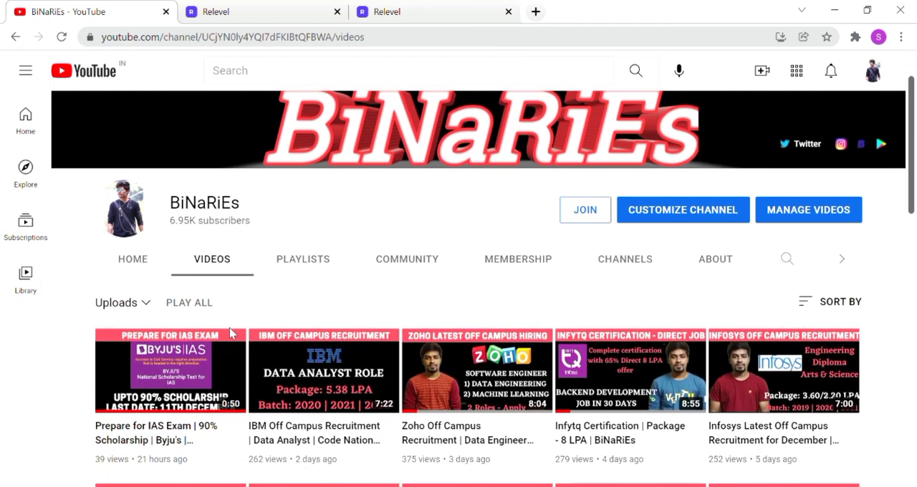
scroll(down, 3)
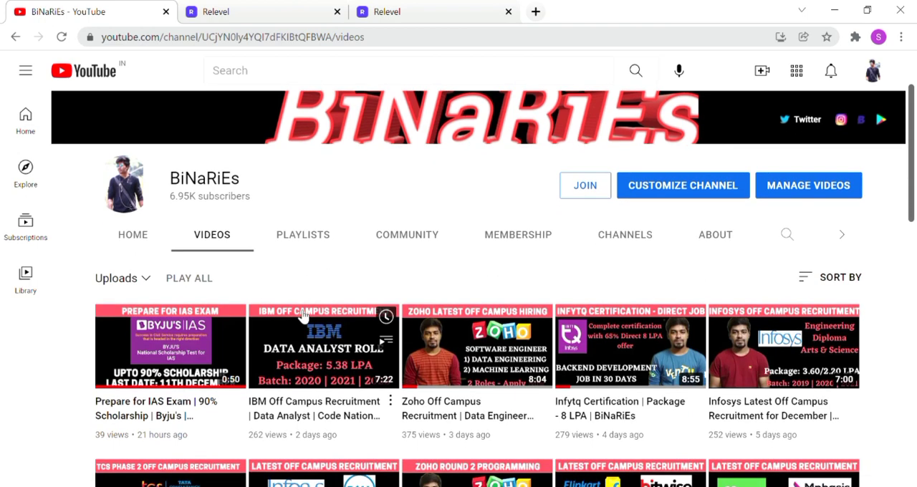
mouse_move(181, 270)
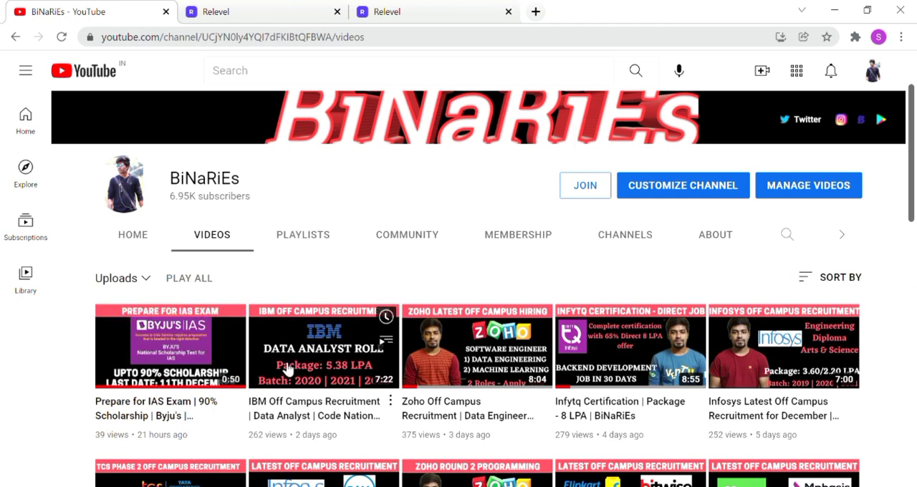
mouse_move(152, 424)
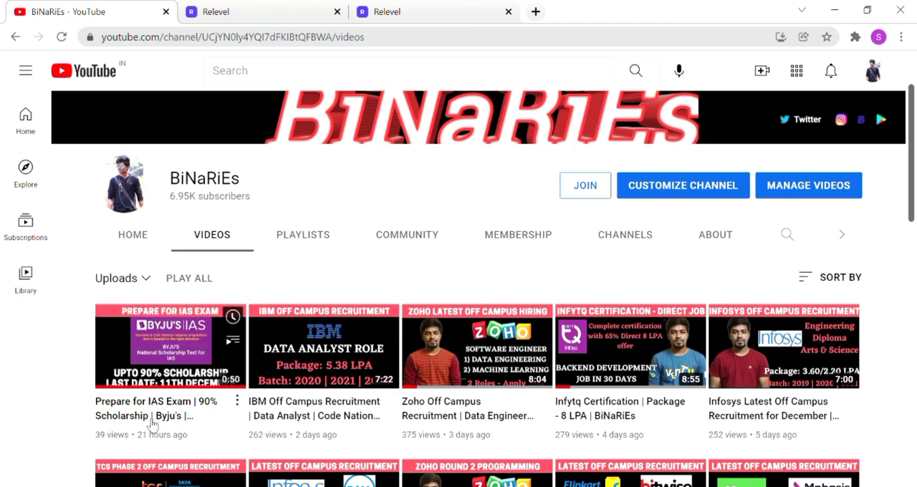
mouse_move(271, 403)
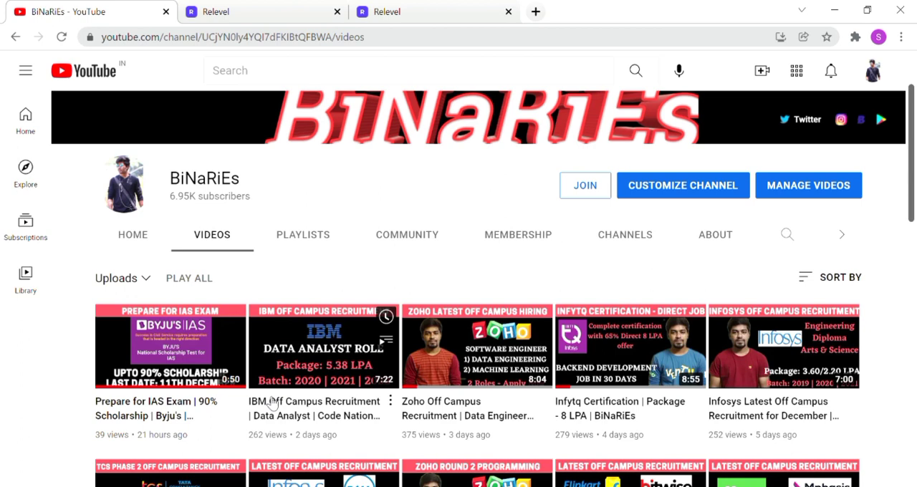
mouse_move(68, 376)
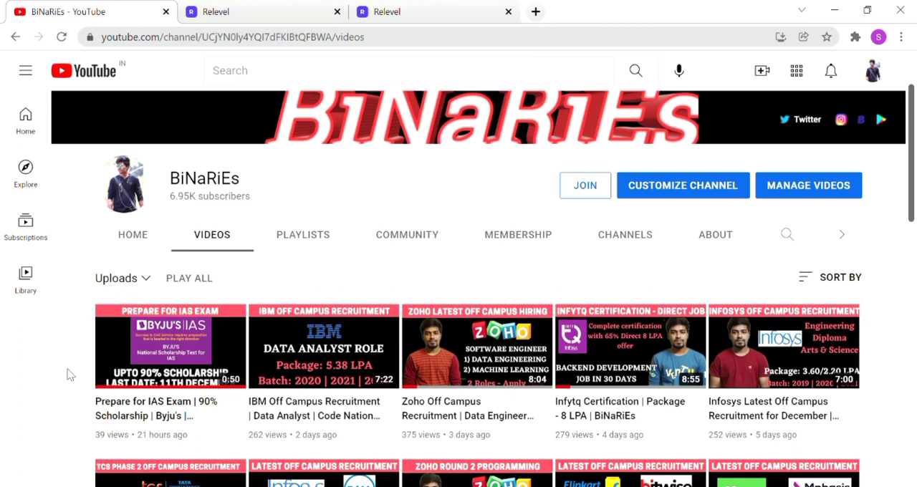
scroll(down, 3)
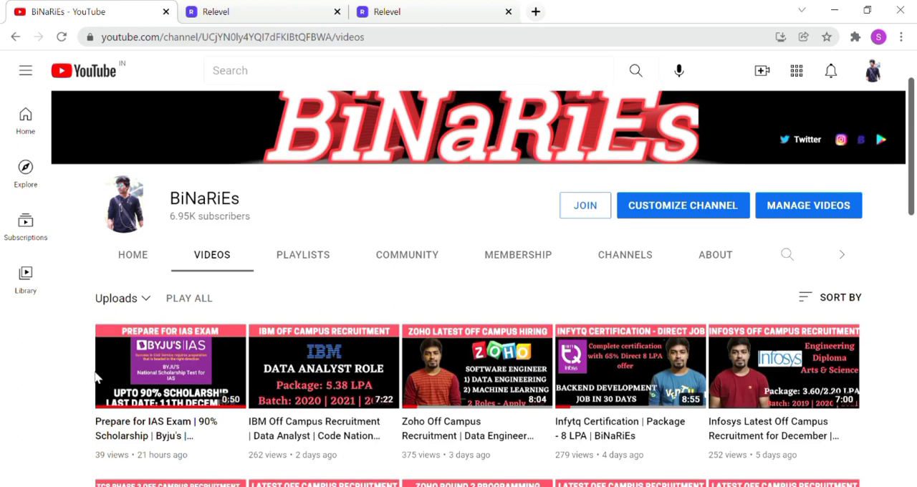
mouse_move(172, 365)
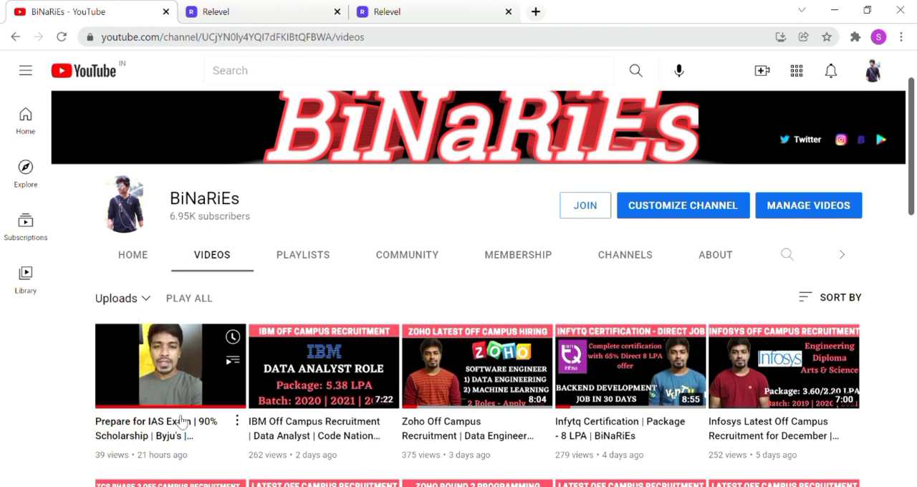
Switch to the Relevel home page and read down through the 'How do we work?' hiring steps
click(263, 11)
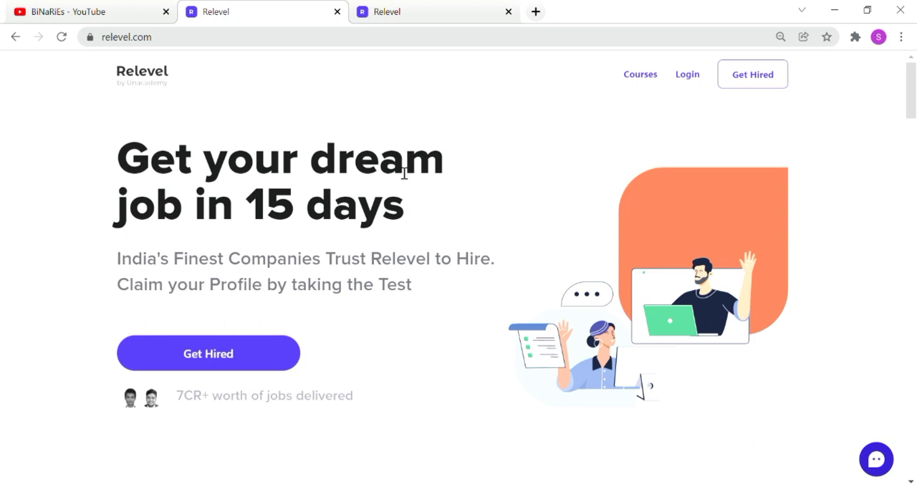
scroll(down, 3)
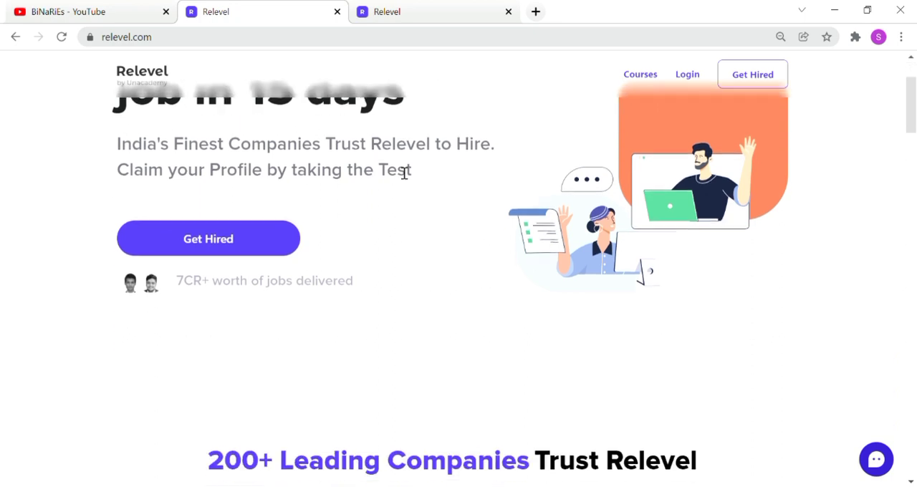
scroll(down, 3)
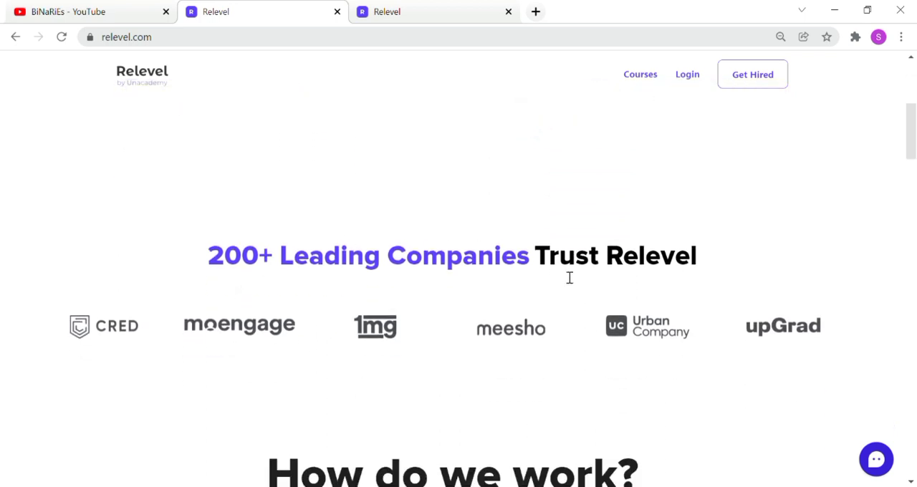
scroll(down, 3)
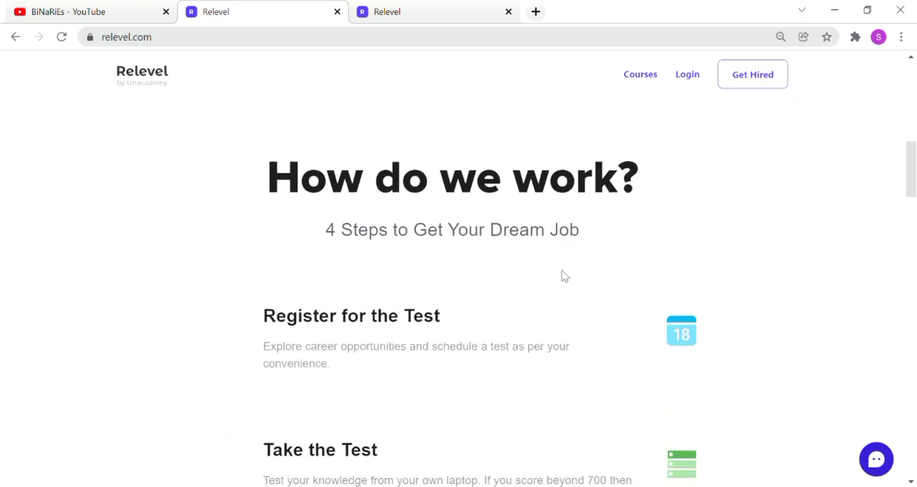
scroll(down, 3)
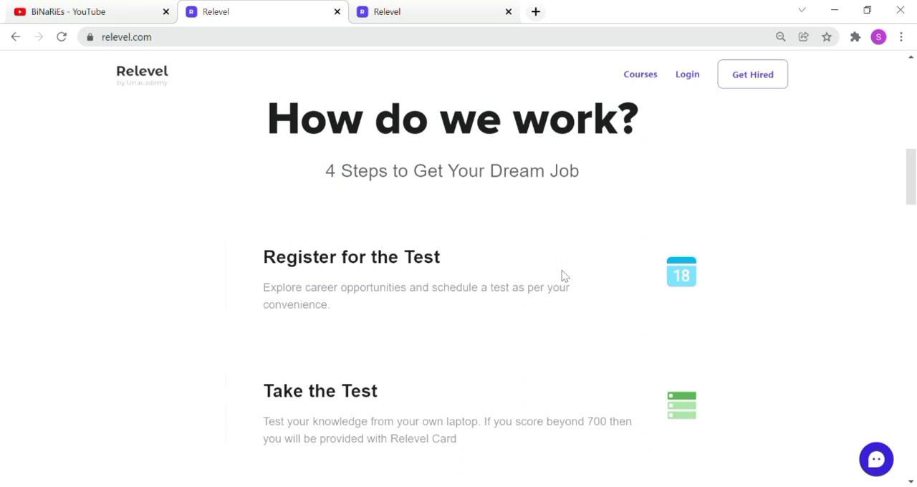
scroll(down, 3)
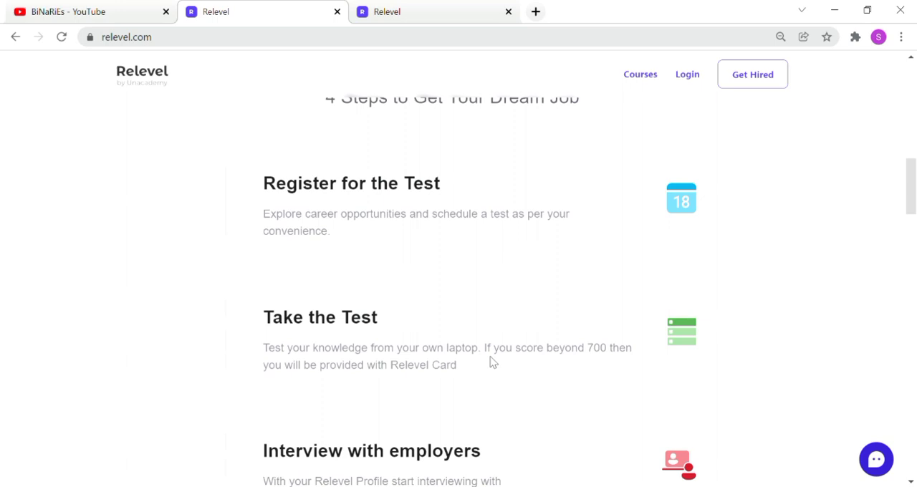
Continue down to the Monthly Leaderboard section, then go to the Data Analytics Test page
scroll(down, 3)
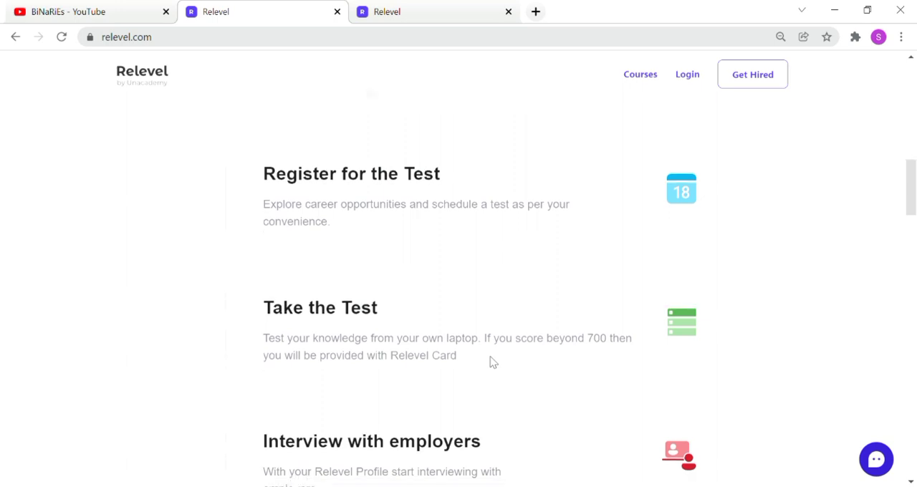
scroll(down, 3)
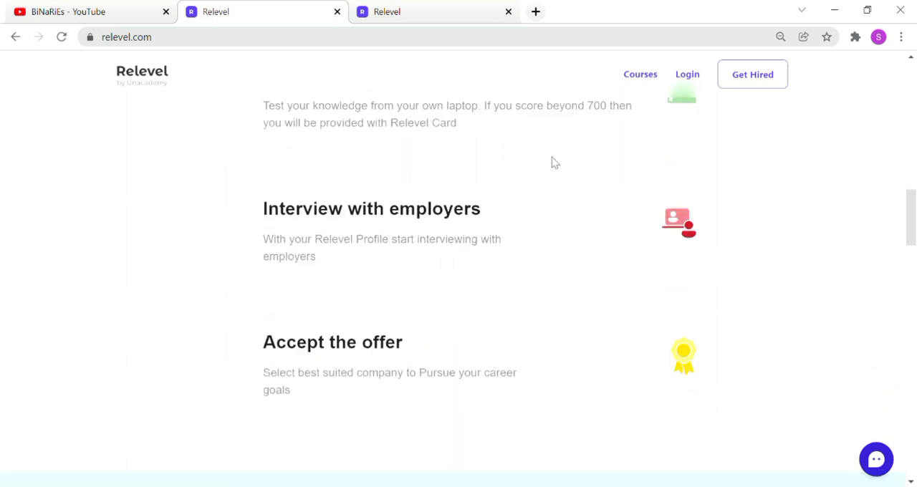
scroll(down, 3)
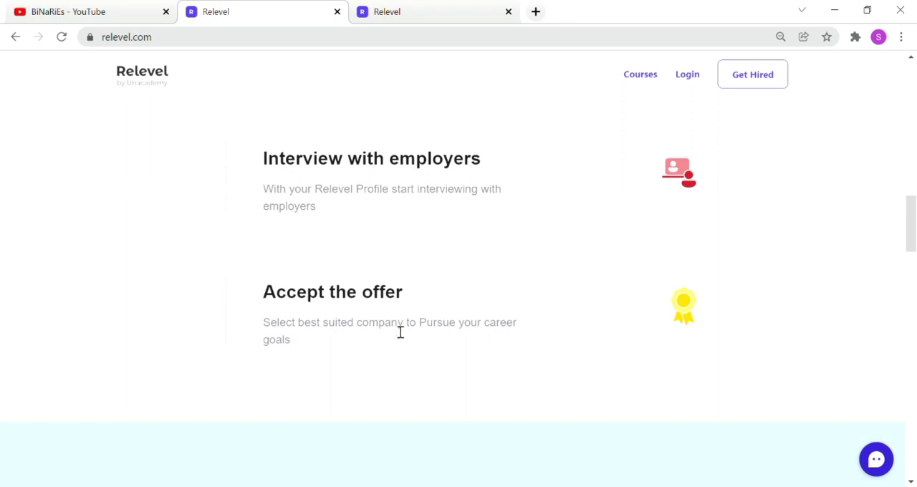
scroll(down, 3)
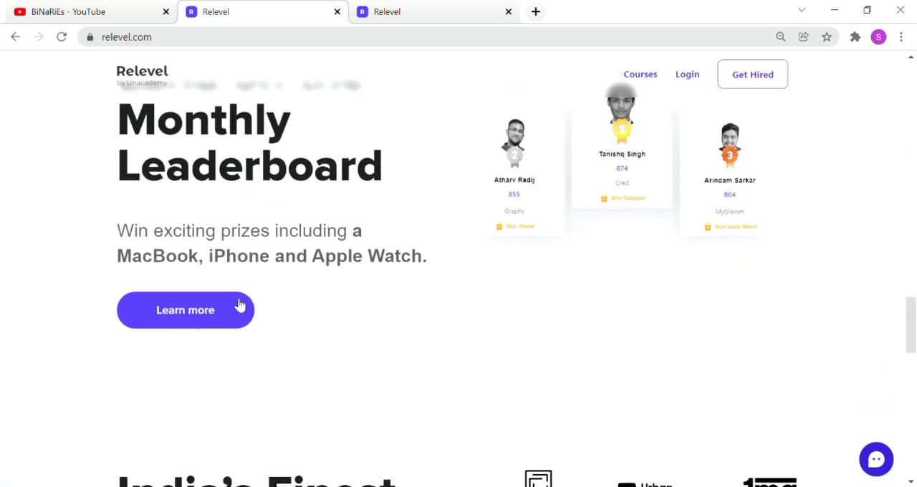
click(185, 310)
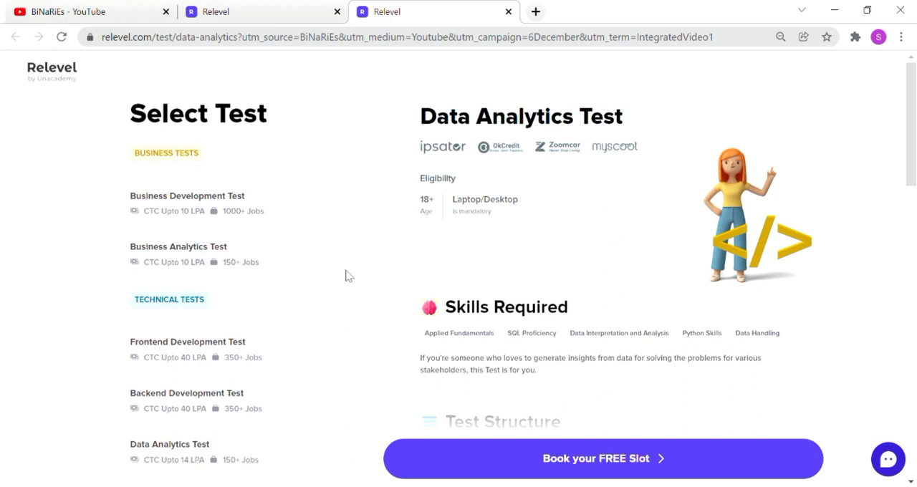
mouse_move(230, 227)
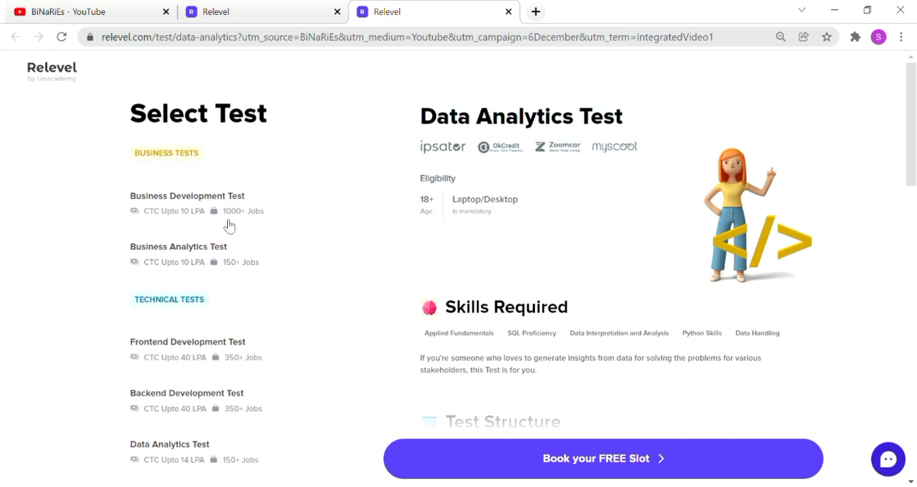
mouse_move(215, 415)
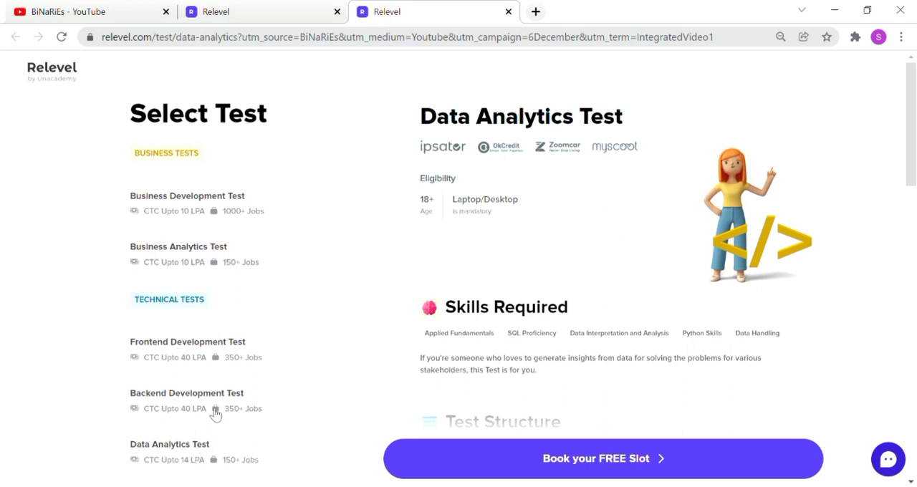
mouse_move(206, 262)
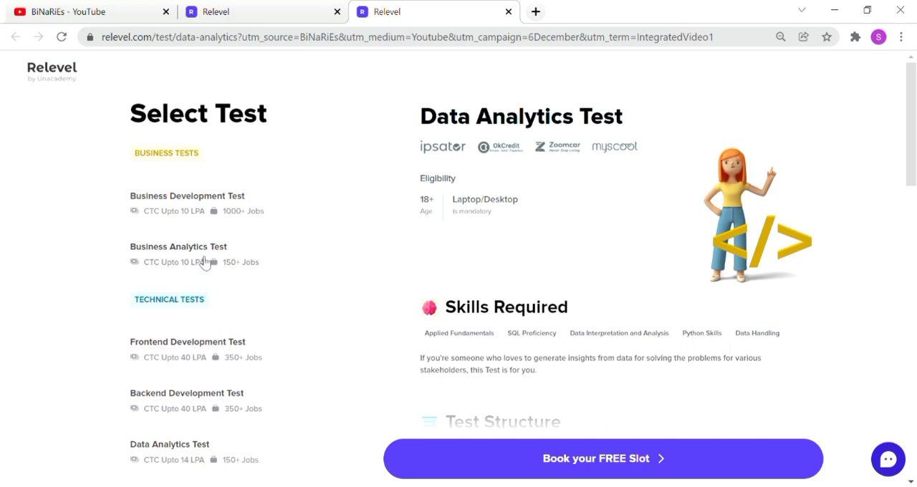
mouse_move(212, 265)
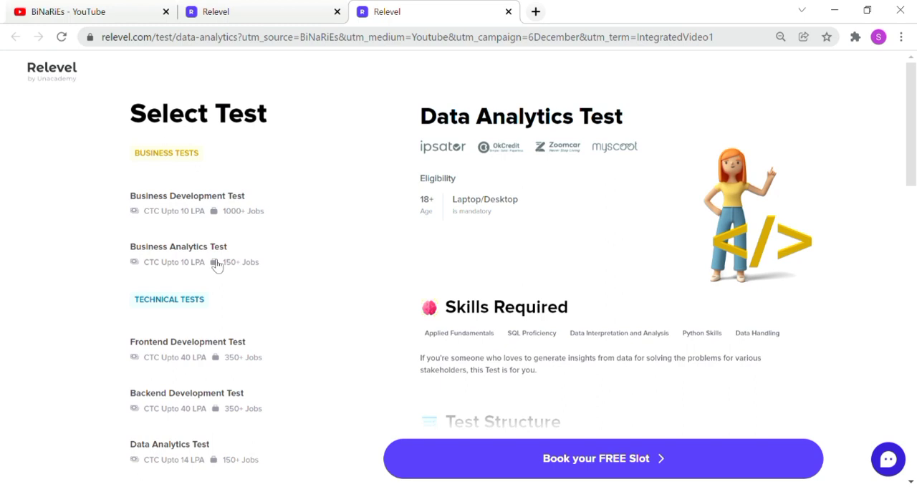
mouse_move(201, 465)
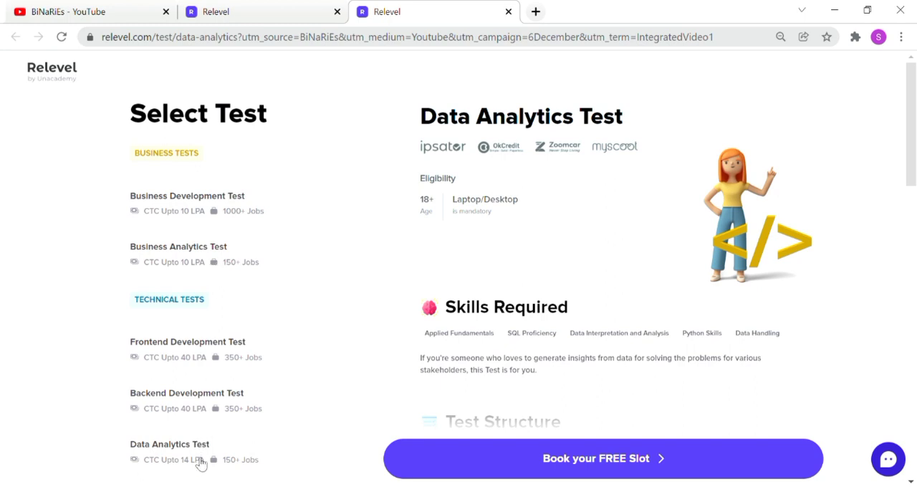
mouse_move(196, 269)
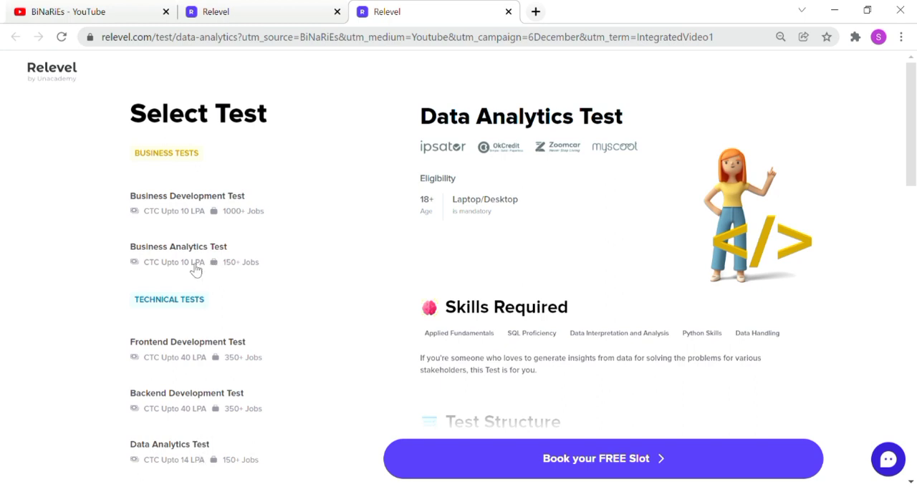
click(178, 247)
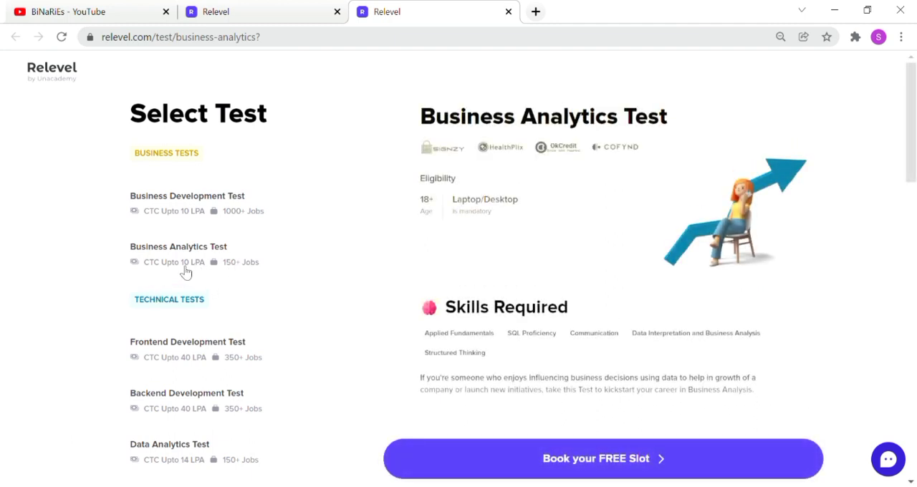
mouse_move(244, 278)
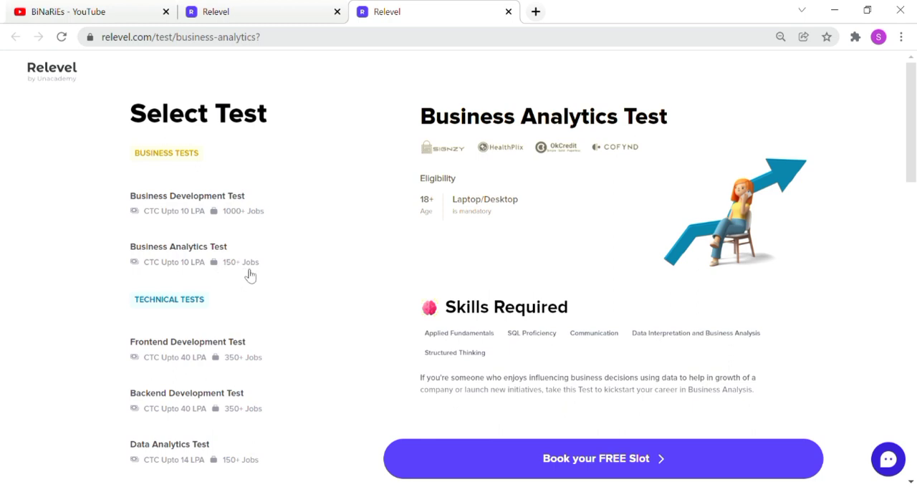
mouse_move(506, 367)
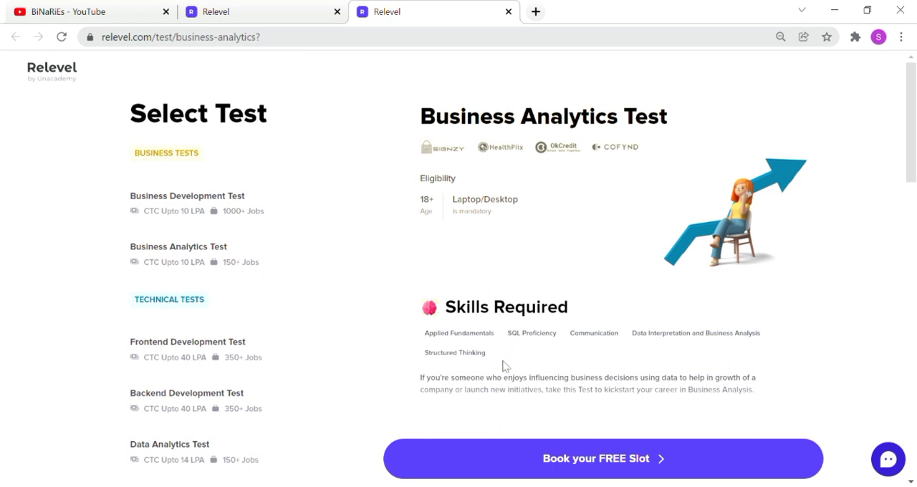
mouse_move(600, 364)
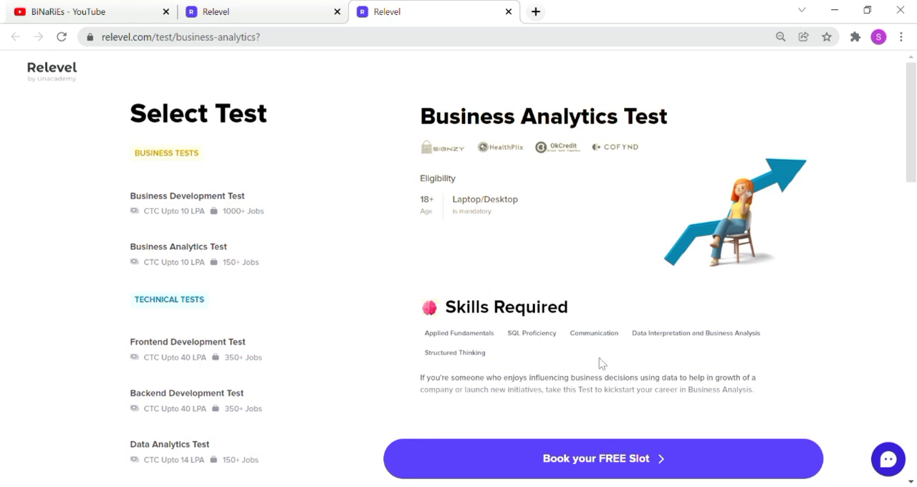
scroll(down, 3)
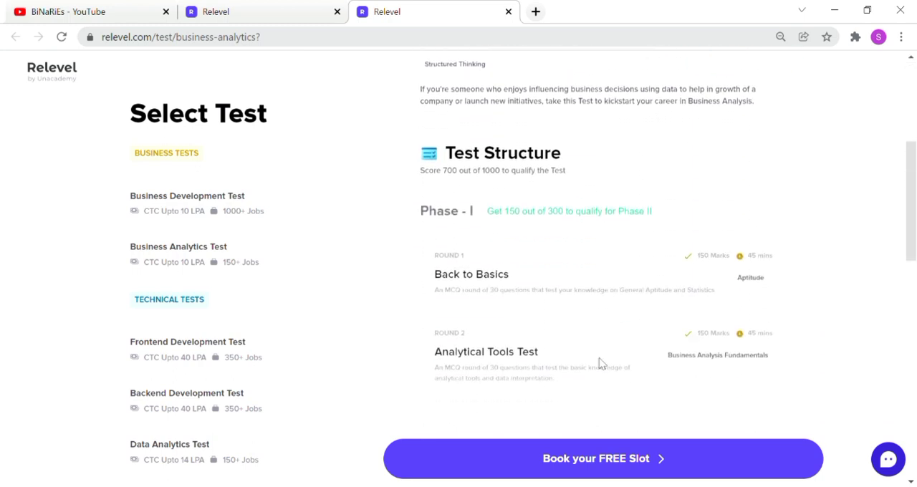
scroll(down, 3)
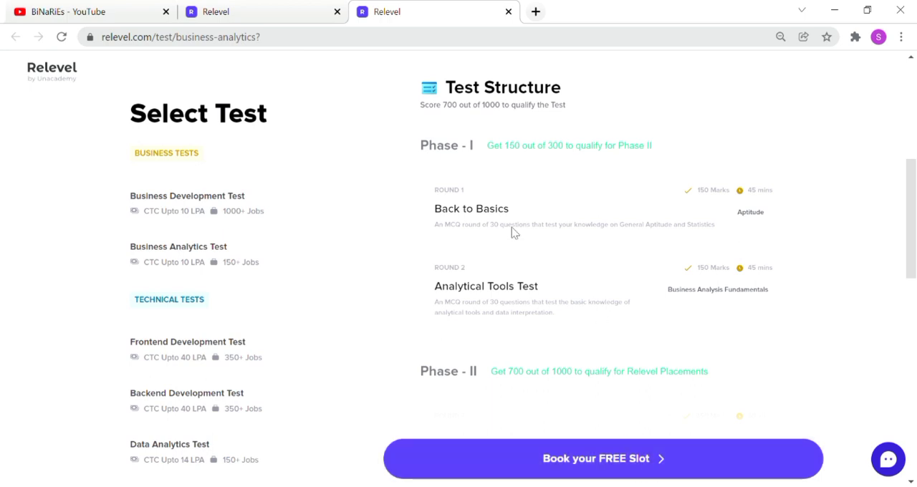
mouse_move(599, 303)
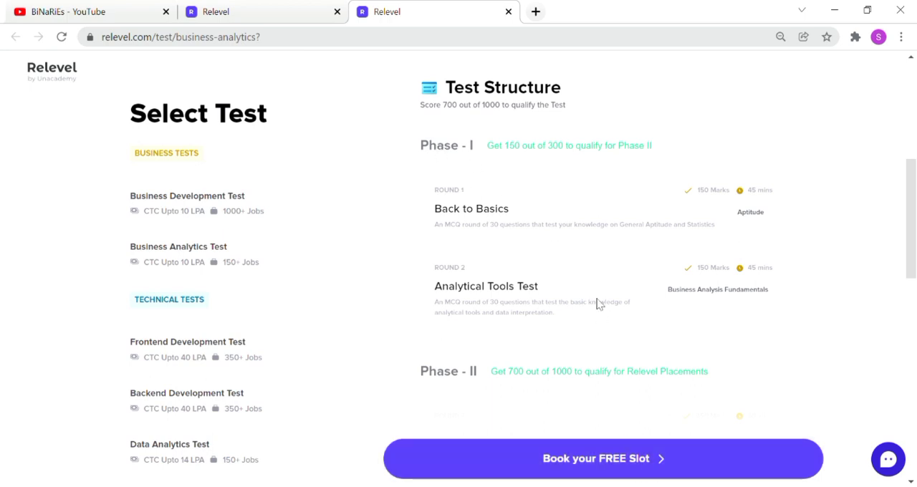
mouse_move(457, 109)
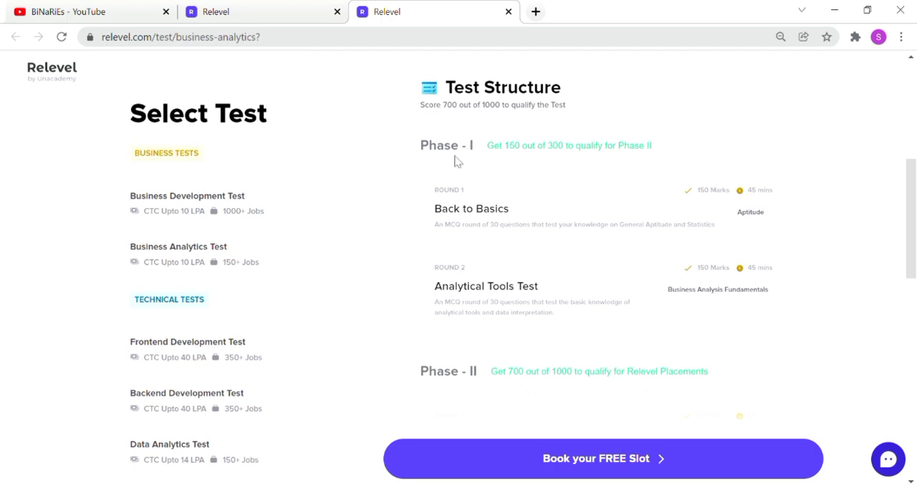
scroll(down, 3)
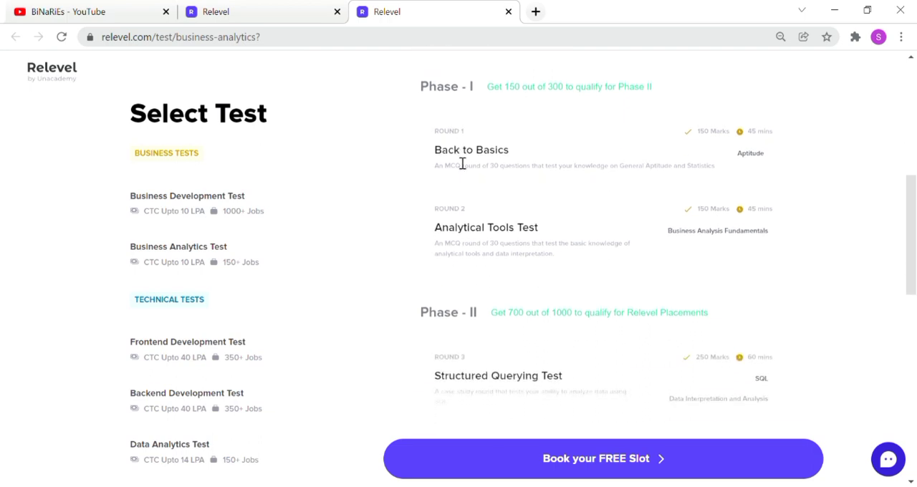
scroll(down, 3)
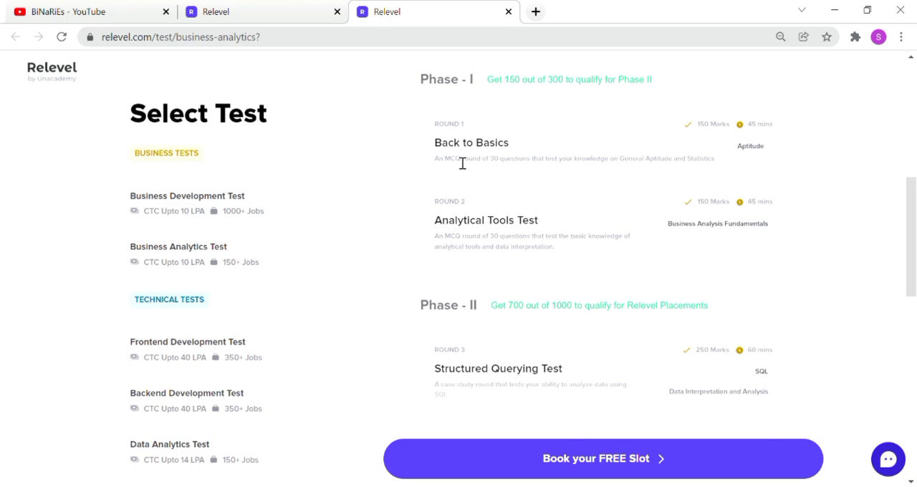
mouse_move(455, 95)
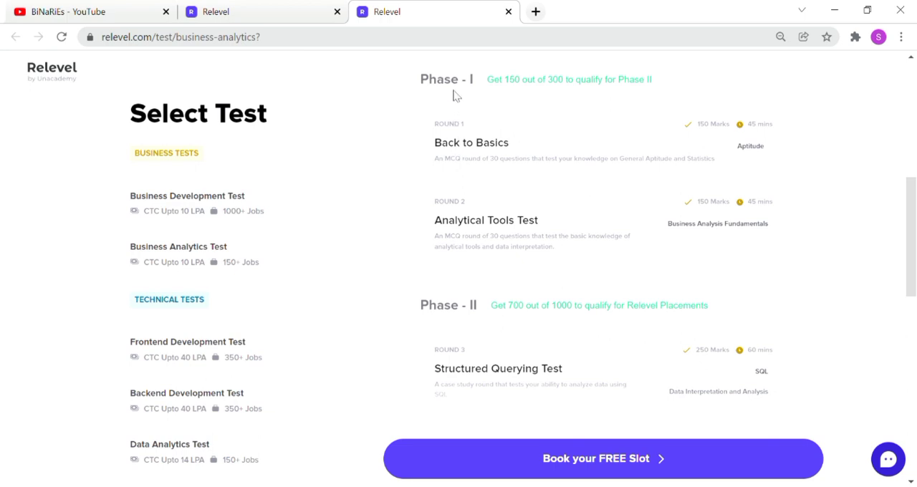
mouse_move(538, 106)
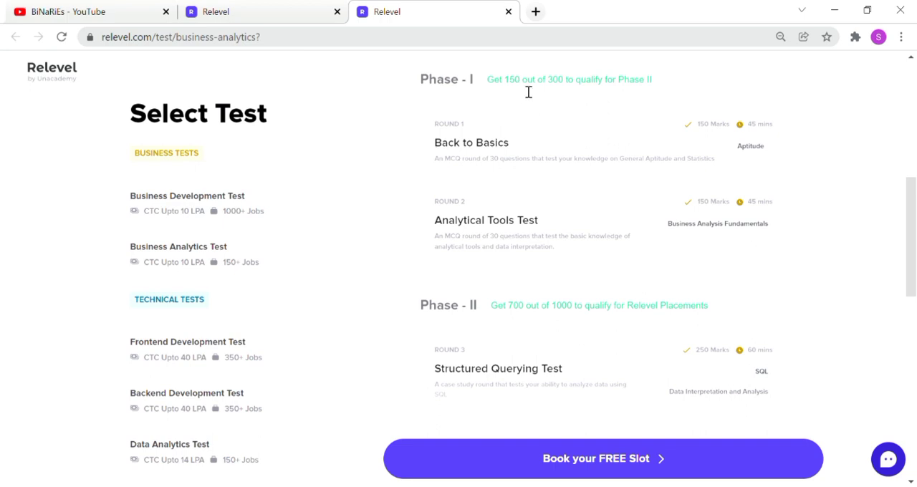
mouse_move(453, 311)
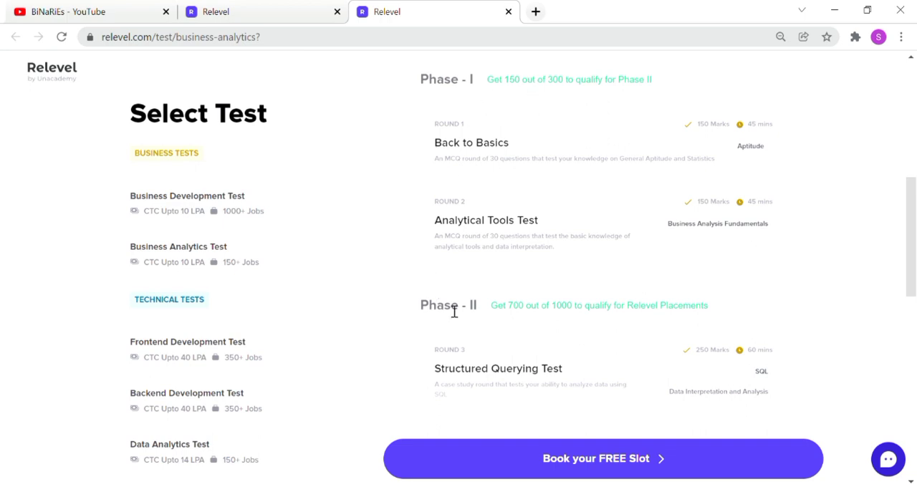
scroll(down, 3)
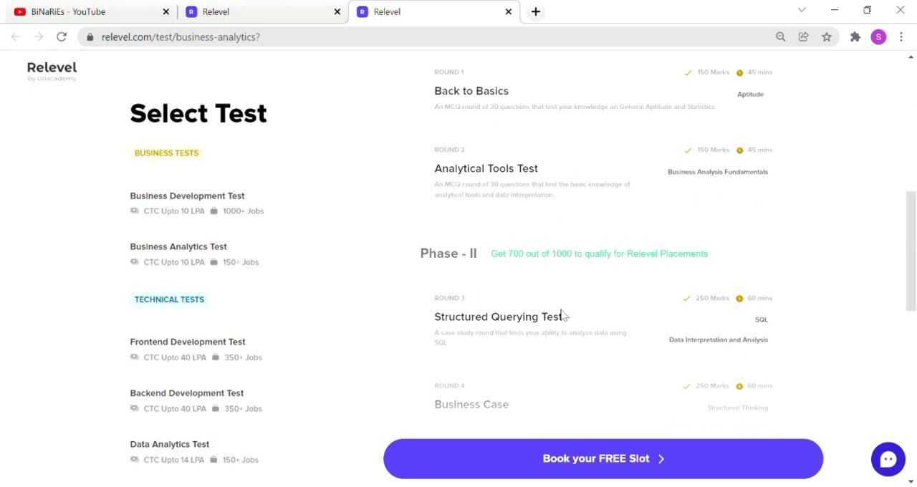
scroll(down, 3)
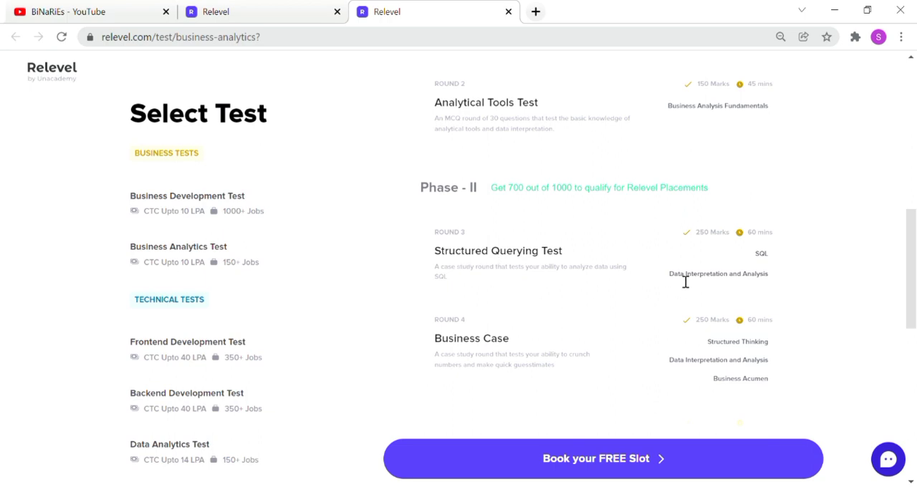
mouse_move(767, 247)
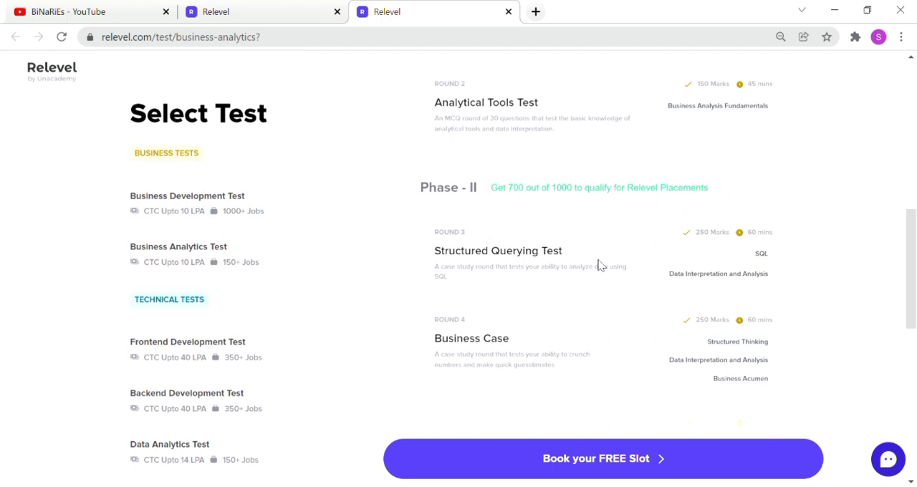
scroll(down, 3)
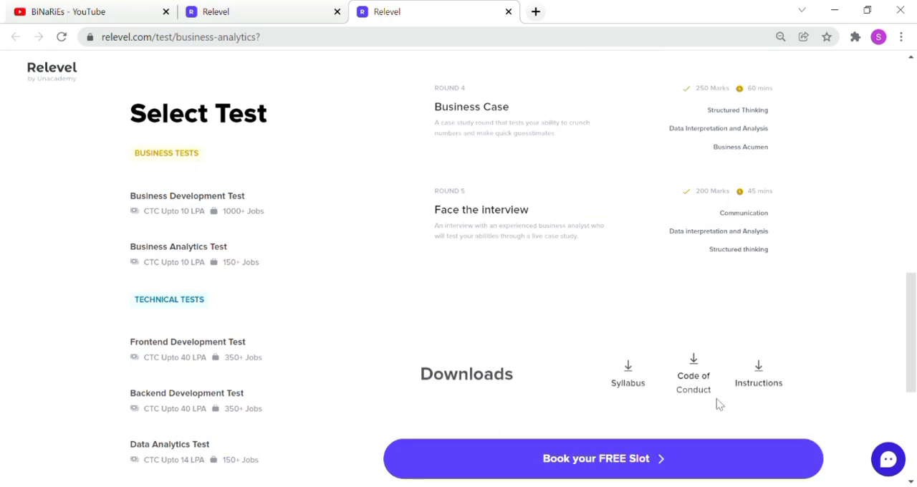
scroll(down, 3)
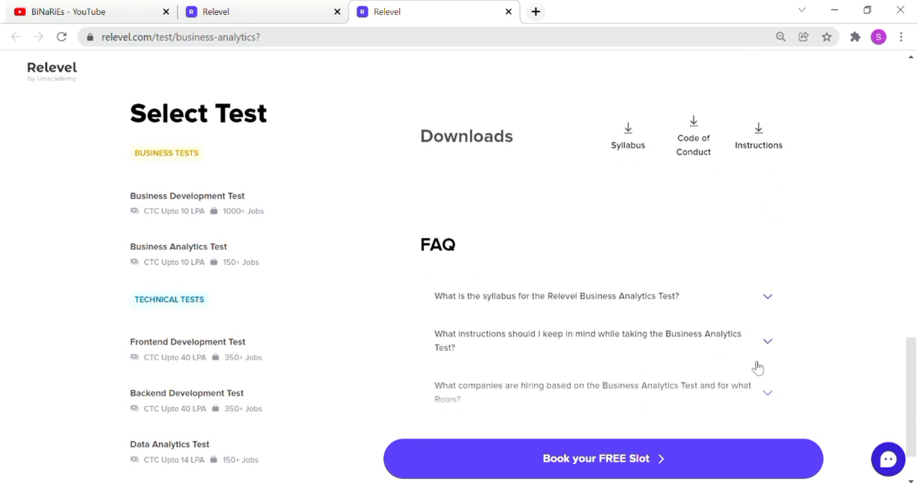
scroll(down, 3)
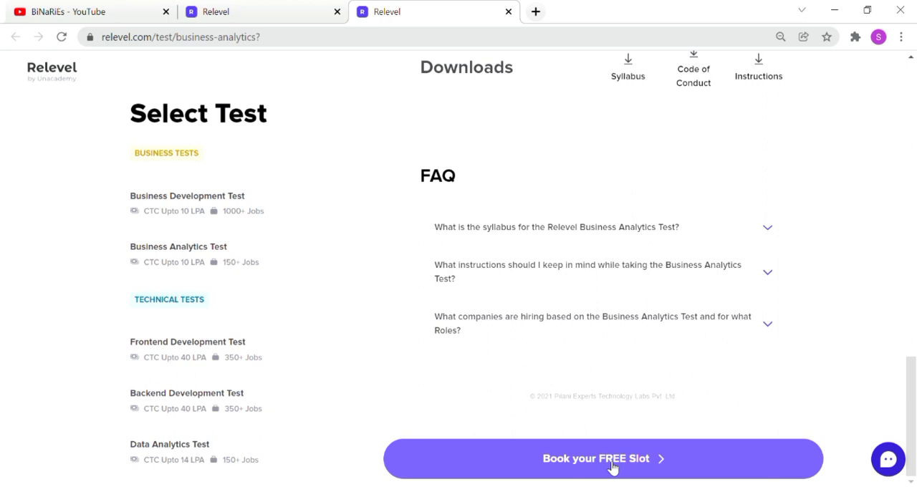
click(604, 458)
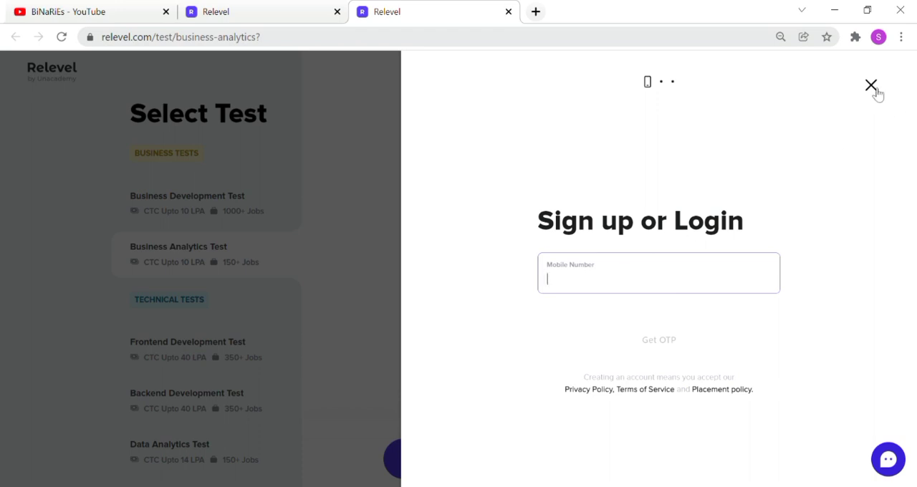
click(872, 85)
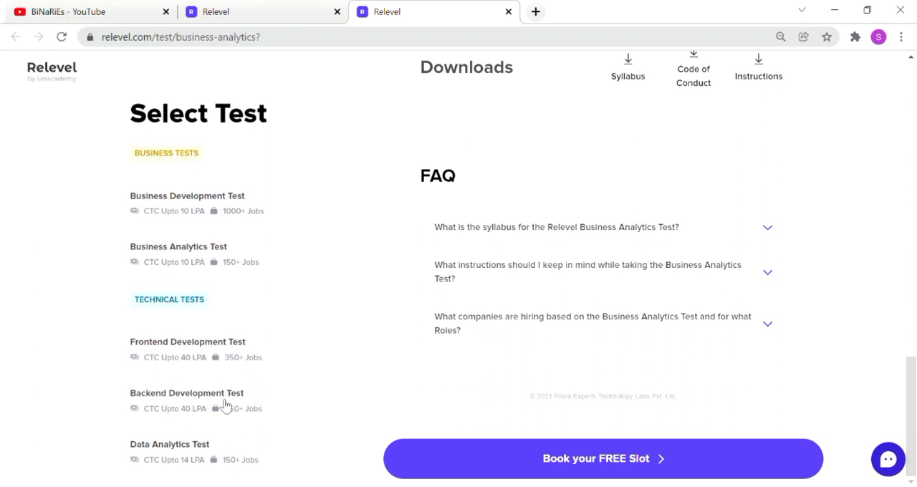
mouse_move(126, 244)
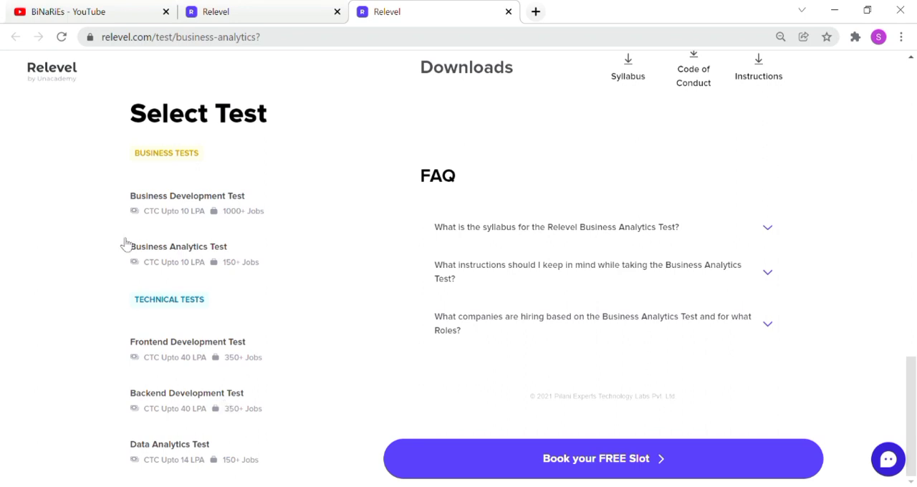
mouse_move(208, 444)
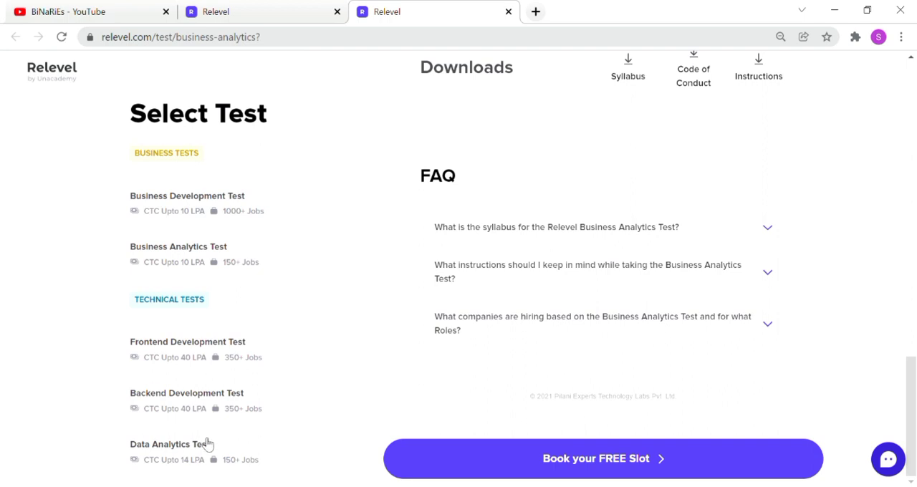
Reopen the Data Analytics Test details from the Select Test list and read through them
click(170, 444)
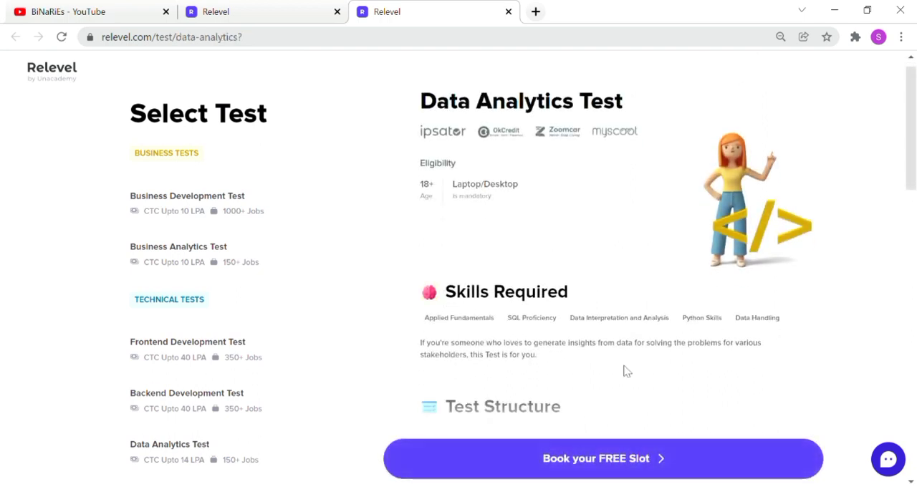
scroll(down, 3)
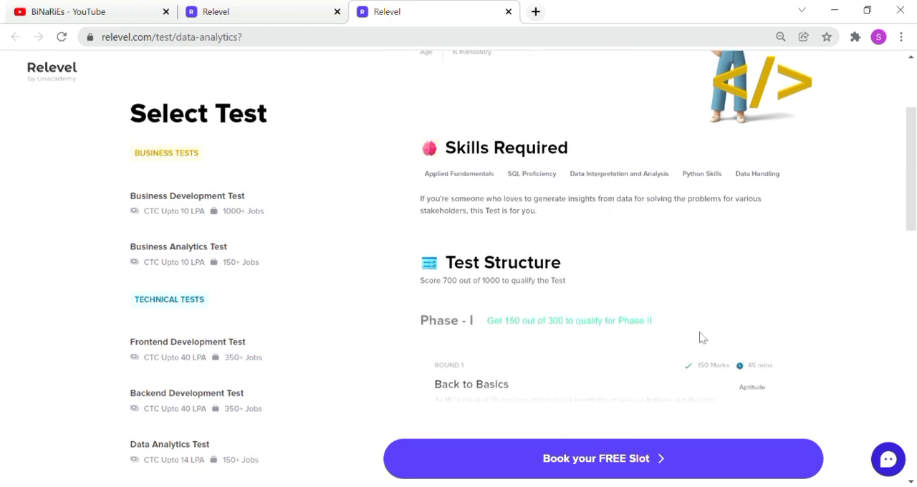
scroll(down, 3)
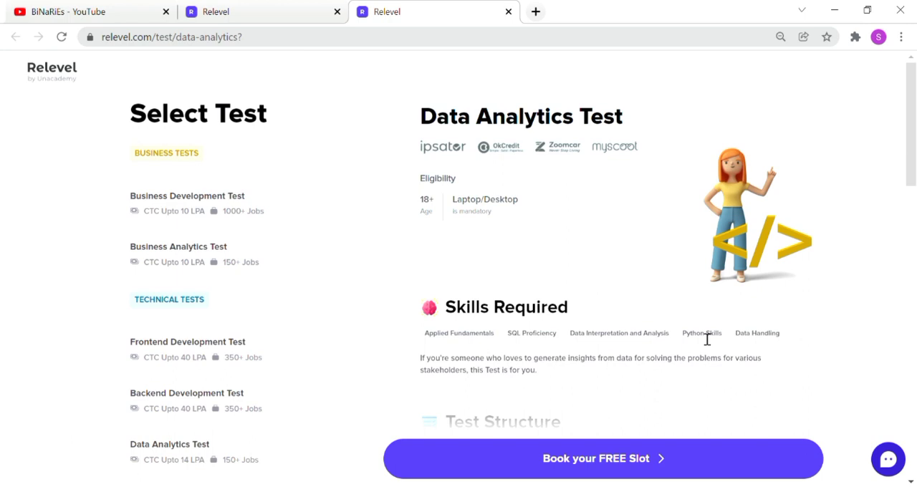
mouse_move(762, 449)
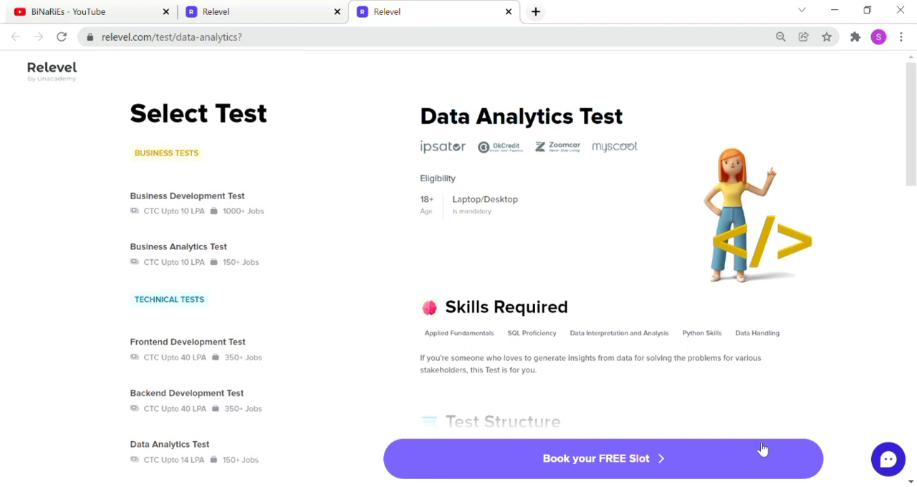
Return to the BiNaRiEs YouTube channel and show its home section
click(86, 12)
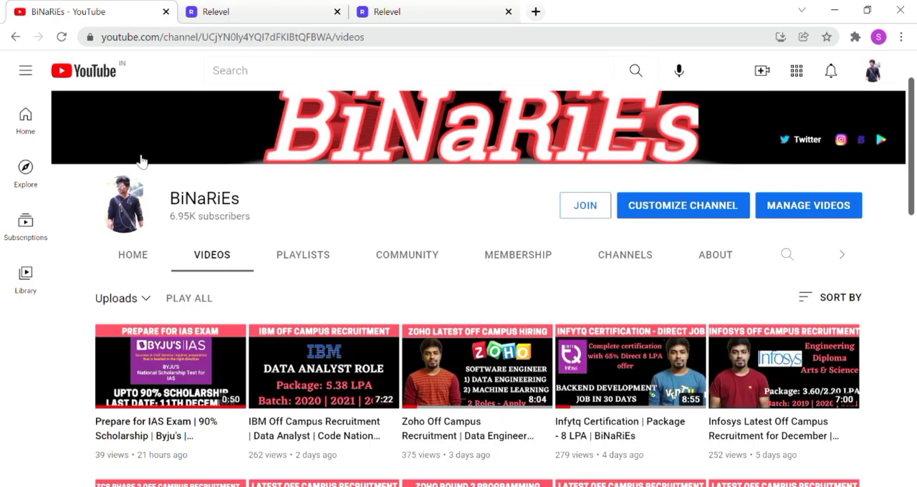
click(132, 255)
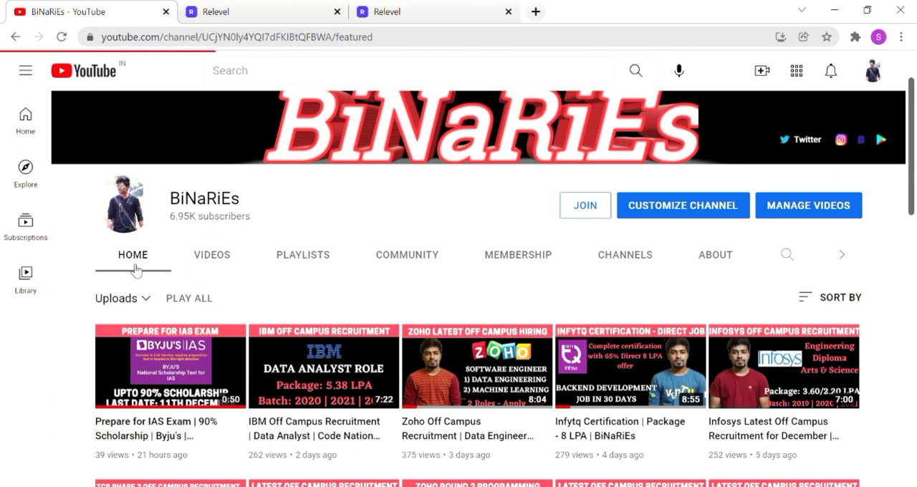